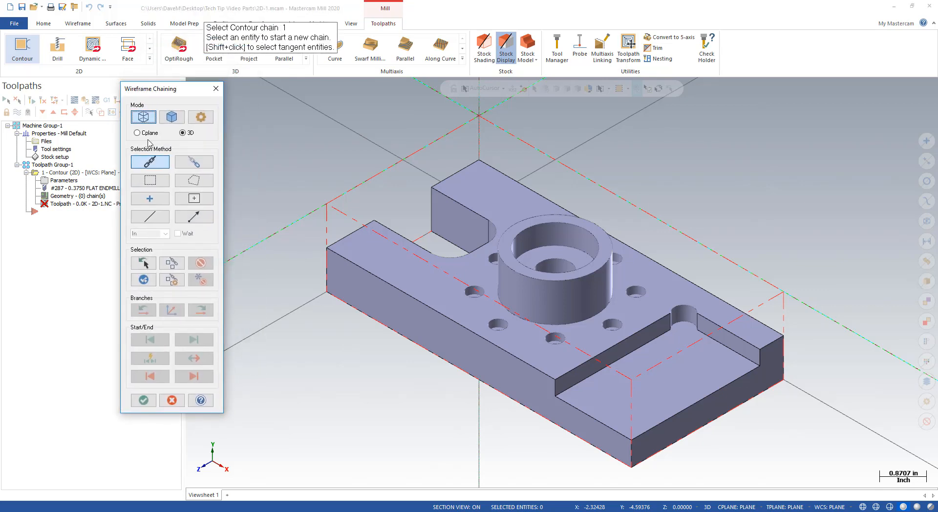
mouse_move(194, 161)
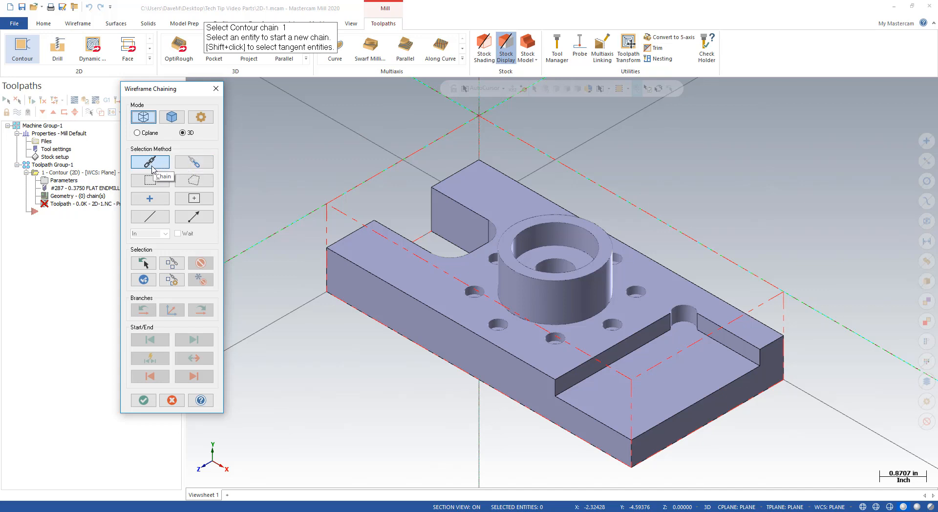
mouse_move(209, 162)
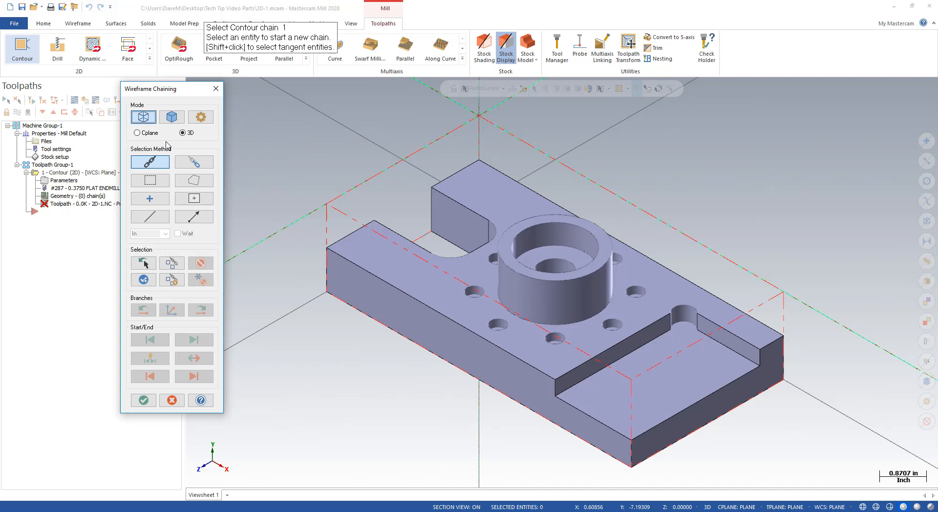
mouse_move(173, 133)
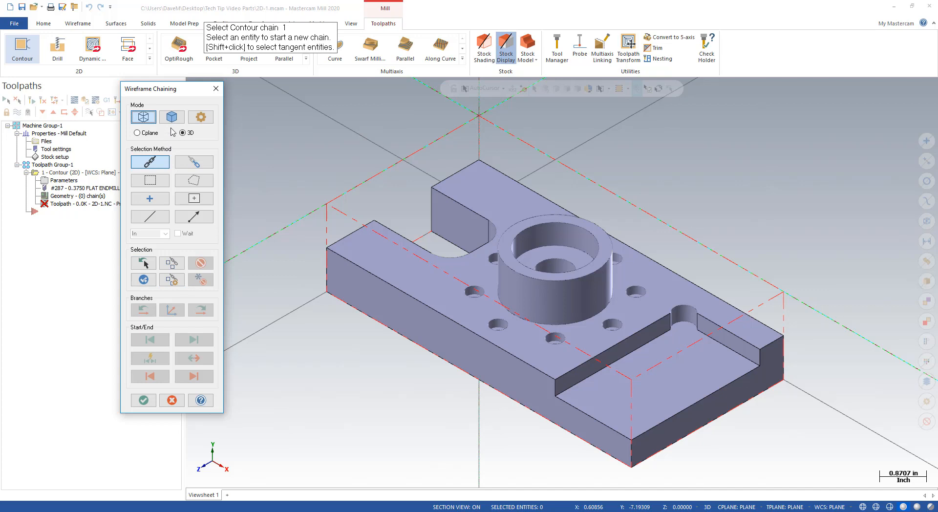
mouse_move(171, 117)
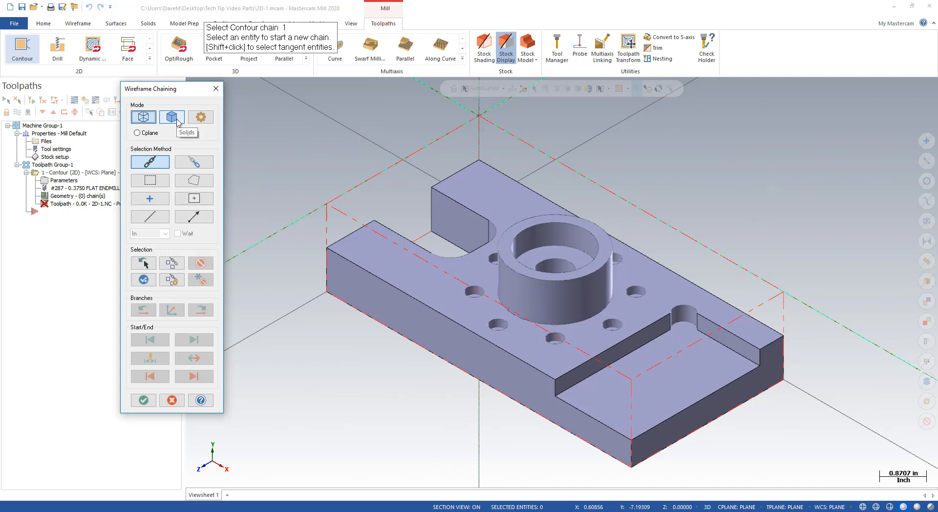
Chain the part's entire top face in Solids mode using the Face method.
left_click(172, 117)
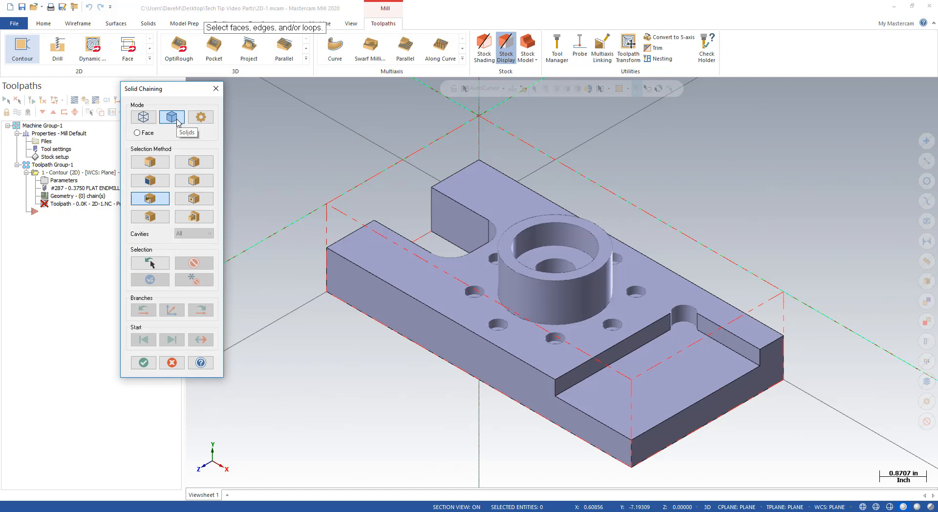
mouse_move(171, 142)
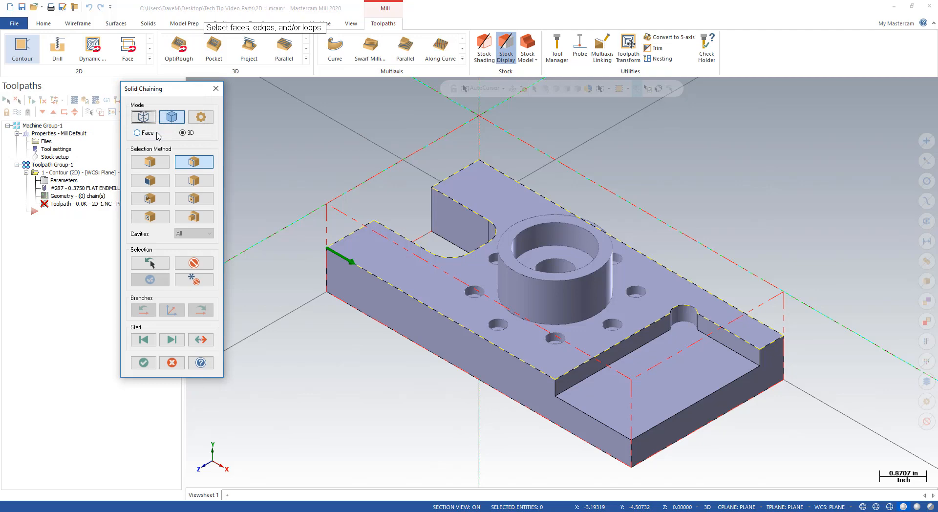
left_click(149, 181)
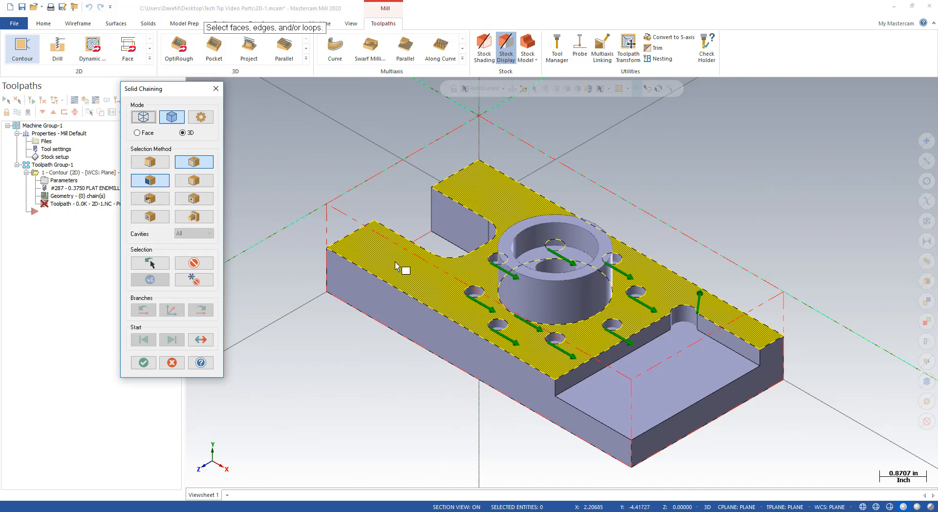
mouse_move(194, 180)
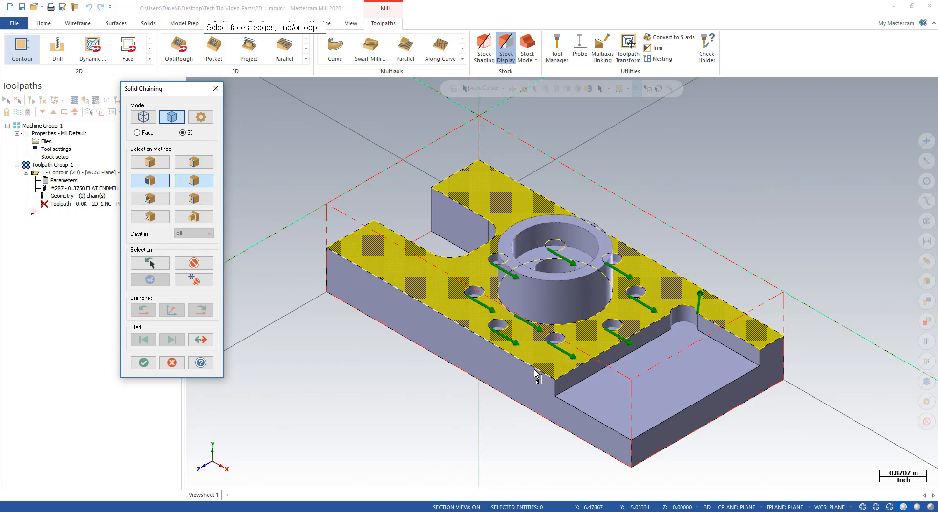
left_click(142, 362)
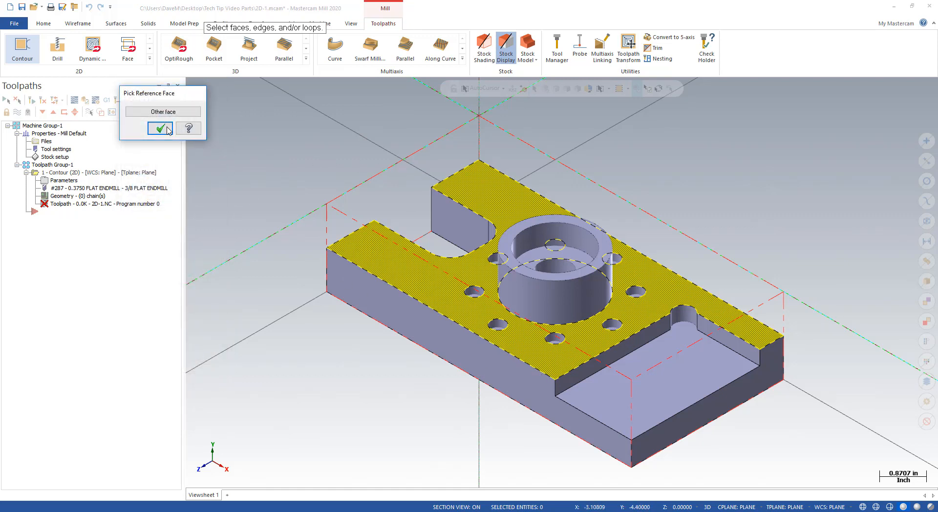
Confirm the top face as reference, then discard the Contour operation.
left_click(161, 128)
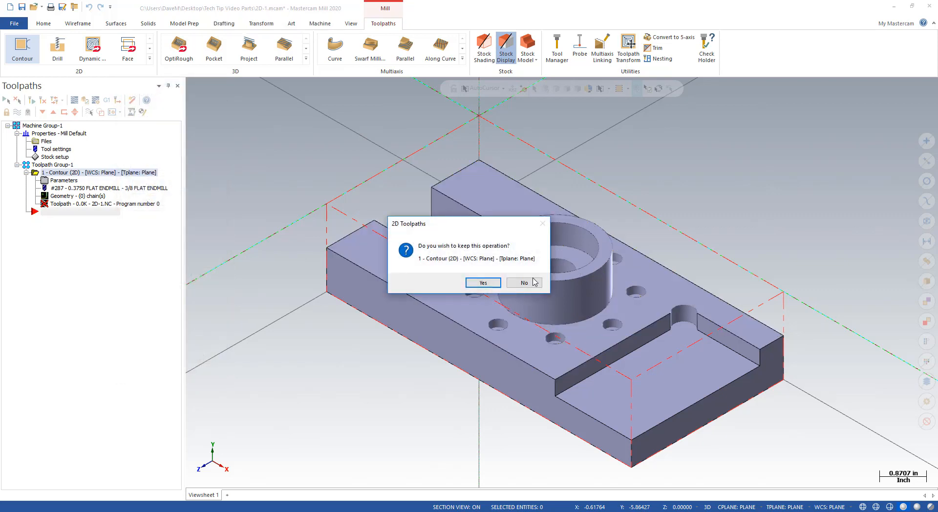
left_click(524, 282)
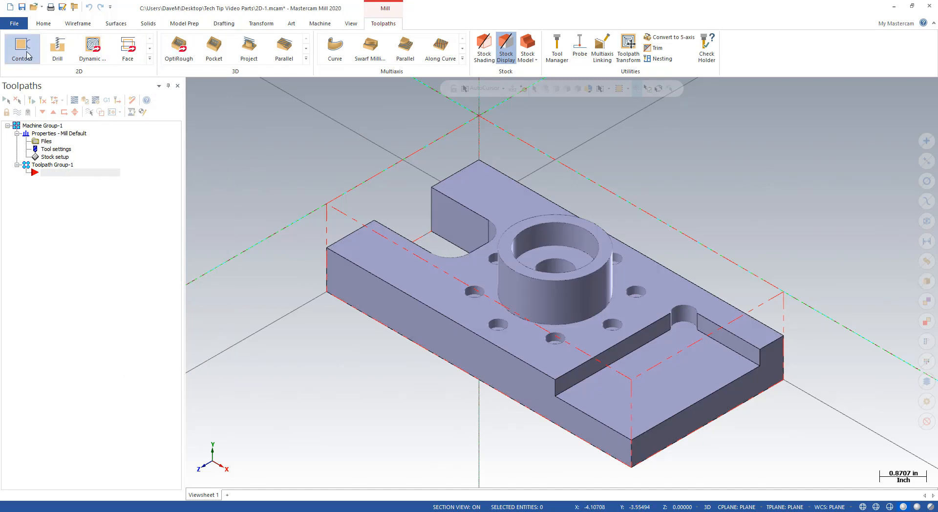
Start a new 2D Contour toolpath.
left_click(21, 46)
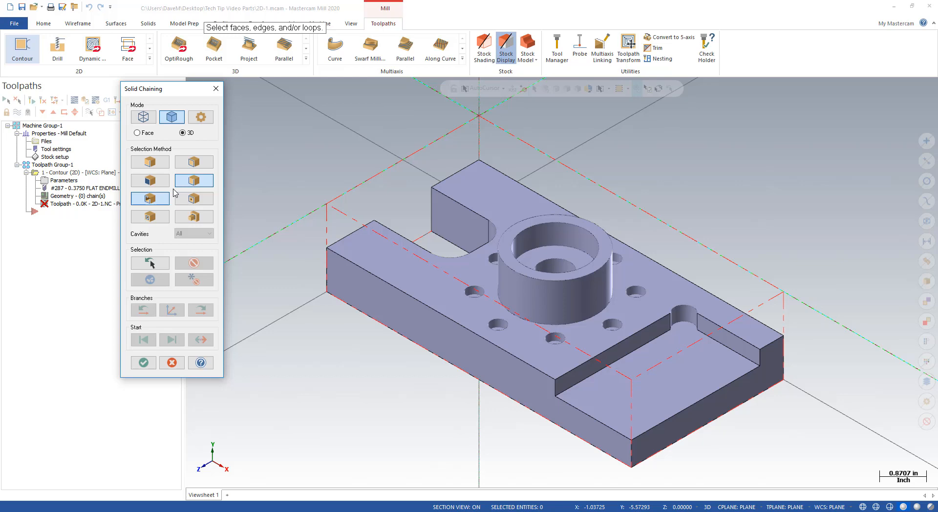
mouse_move(150, 199)
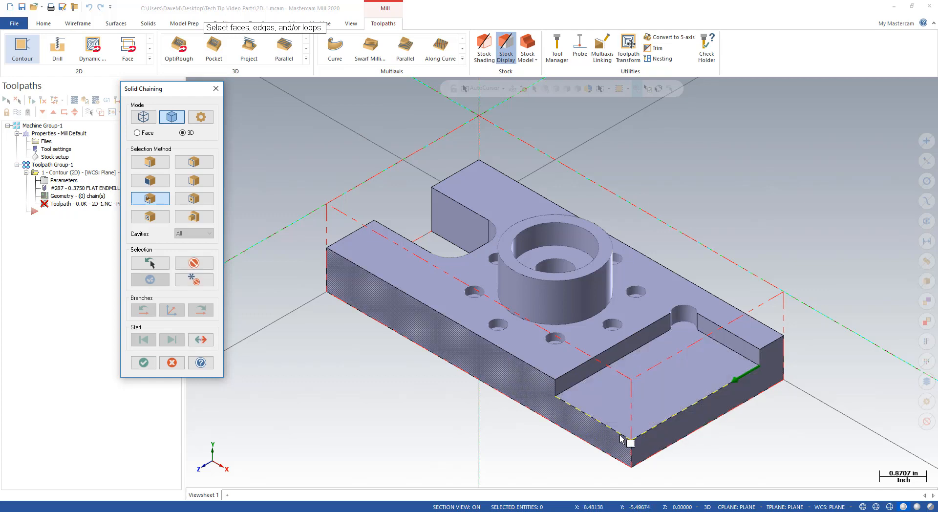
mouse_move(580, 335)
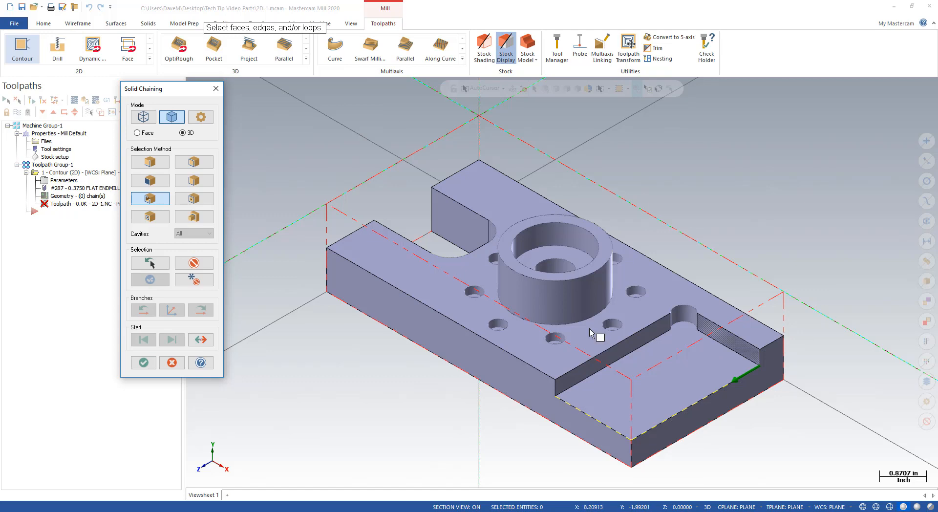
mouse_move(193, 198)
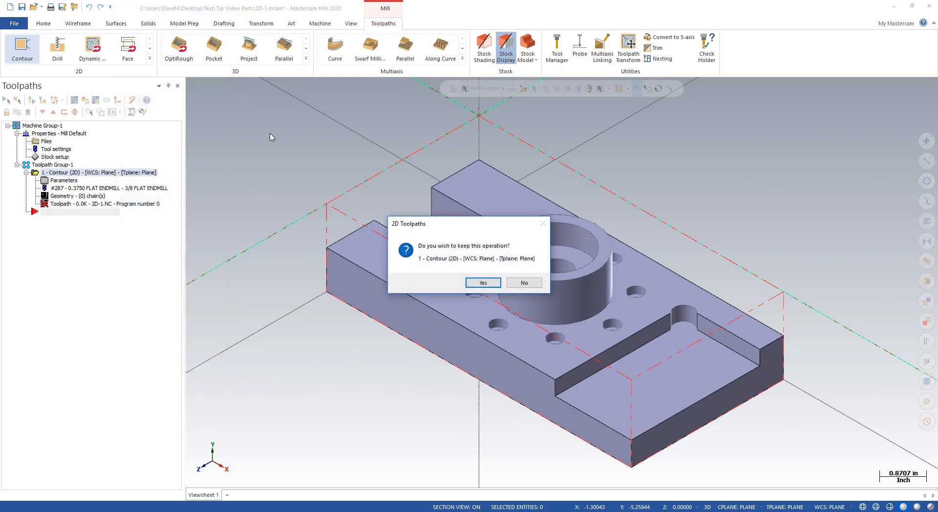
Discard the previous operation and start another Contour toolpath.
left_click(524, 282)
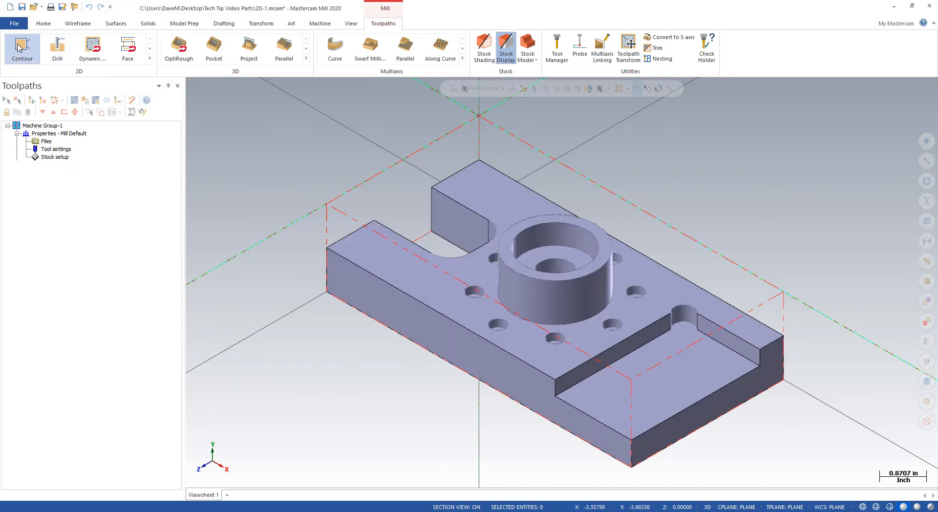
left_click(22, 46)
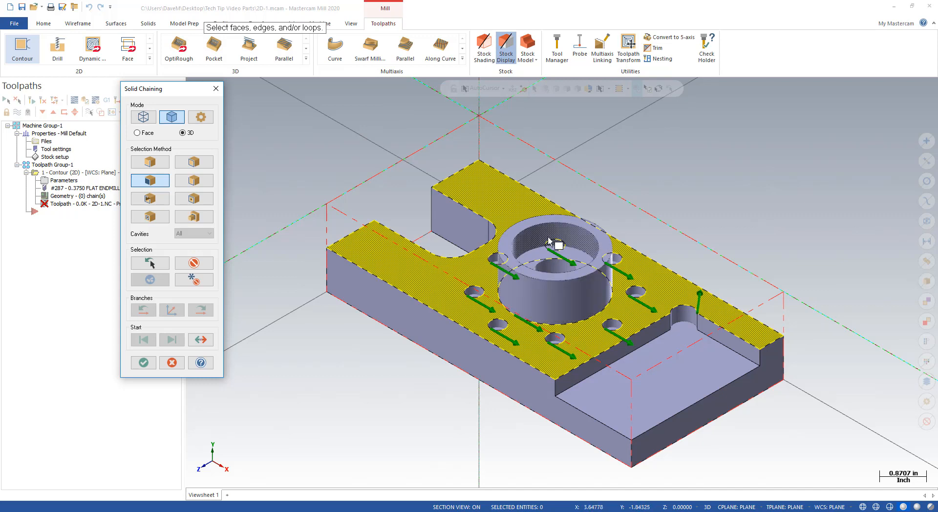
mouse_move(332, 278)
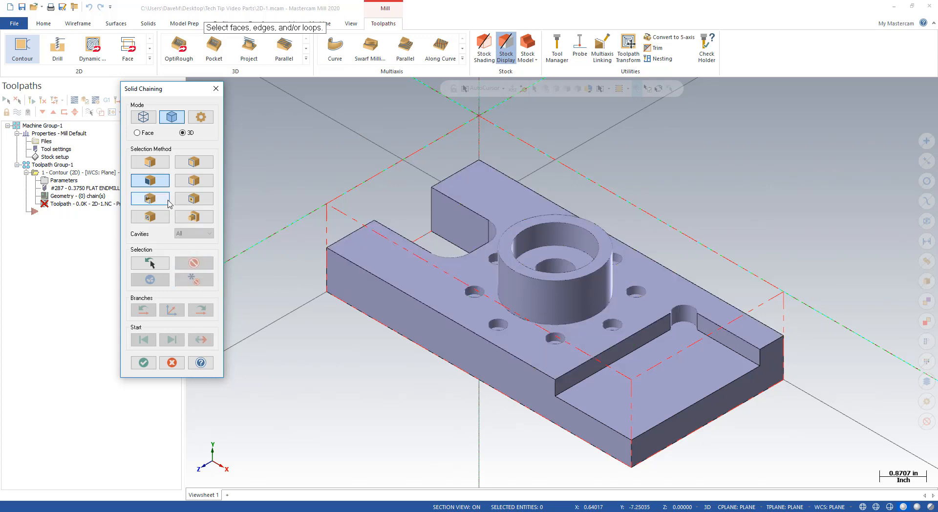
Chain only the top face's outer perimeter edges with the Outer edges method.
left_click(193, 198)
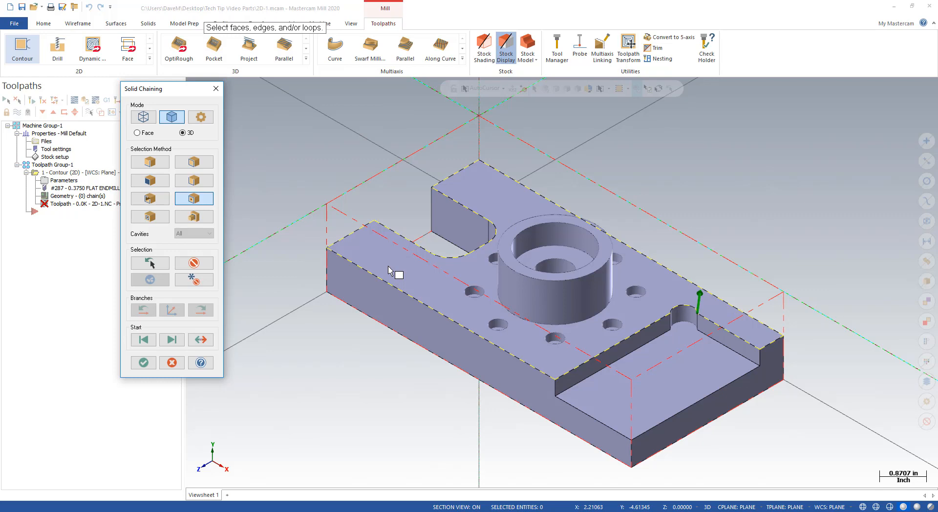
mouse_move(368, 373)
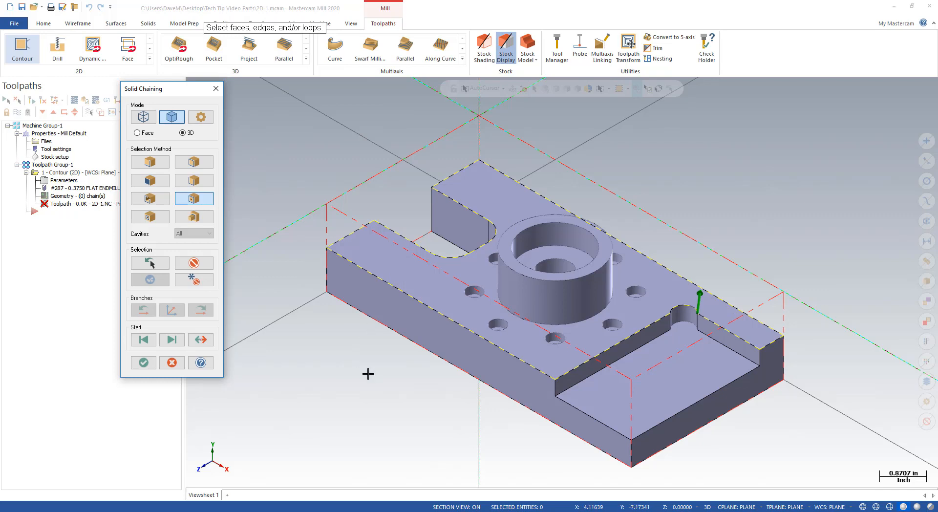
mouse_move(283, 322)
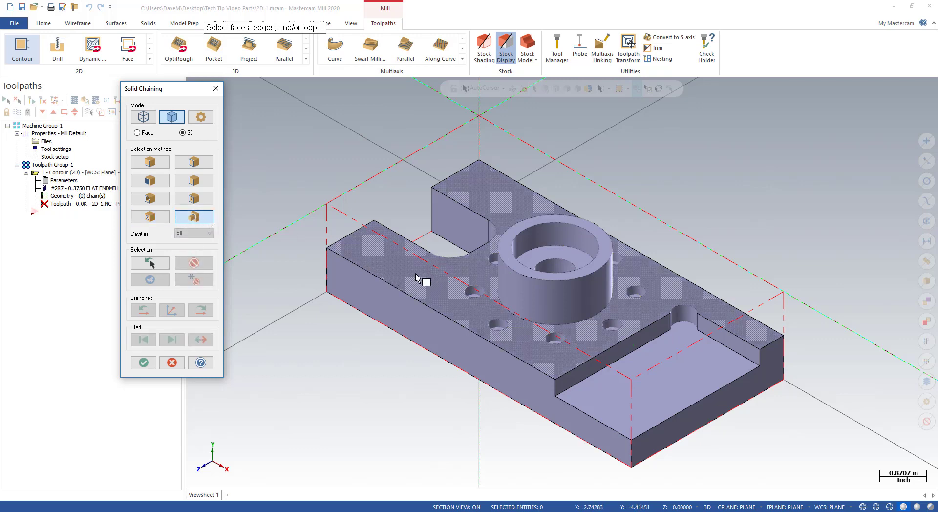
Chain the cylindrical boss's base loop with the Boss method.
left_click(536, 326)
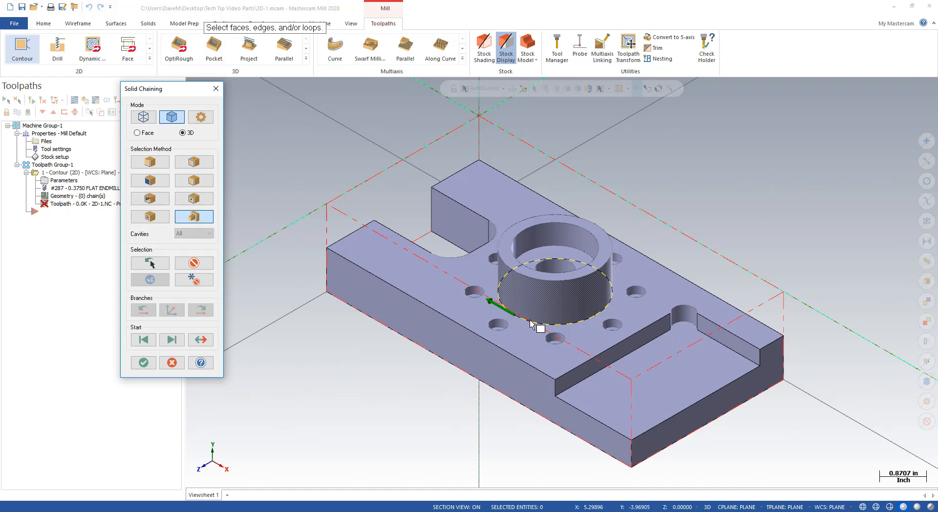